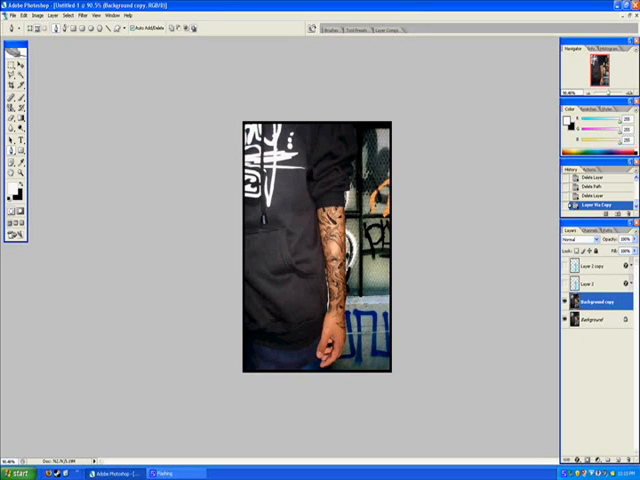
{"action": "mouse_move", "coordinate": [84, 90]}
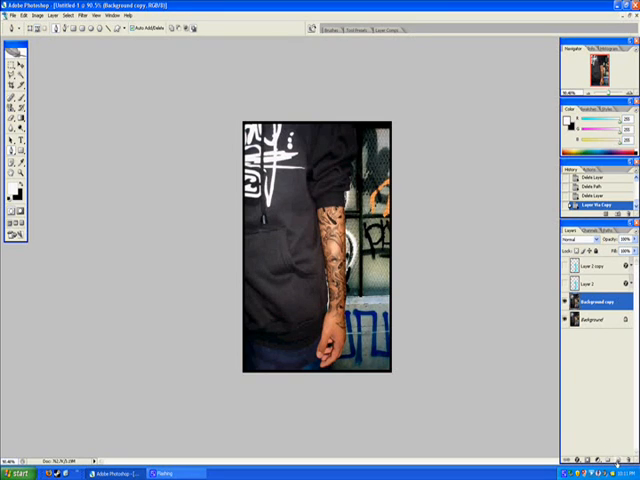
- Select the work path in the Paths palette so it can be stroked with the brush
{"action": "left_click", "coordinate": [604, 236]}
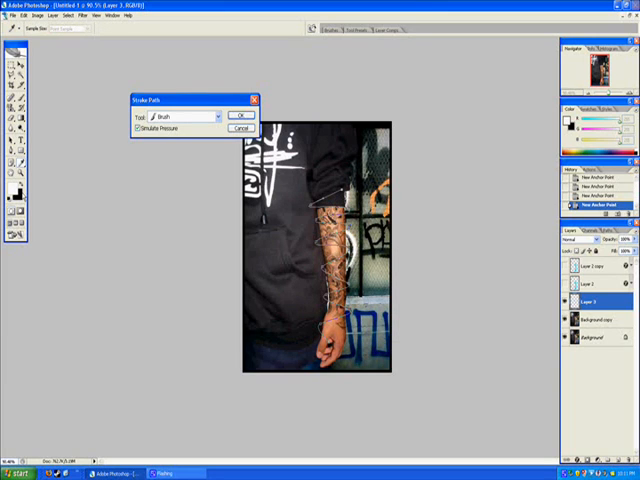
{"action": "mouse_move", "coordinate": [16, 194]}
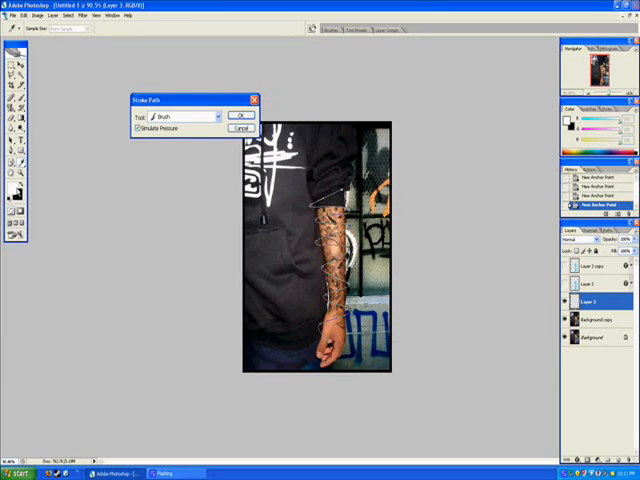
- Stroke the path with the white brush, leaving a white spiral line around the forearm
{"action": "left_click", "coordinate": [208, 116]}
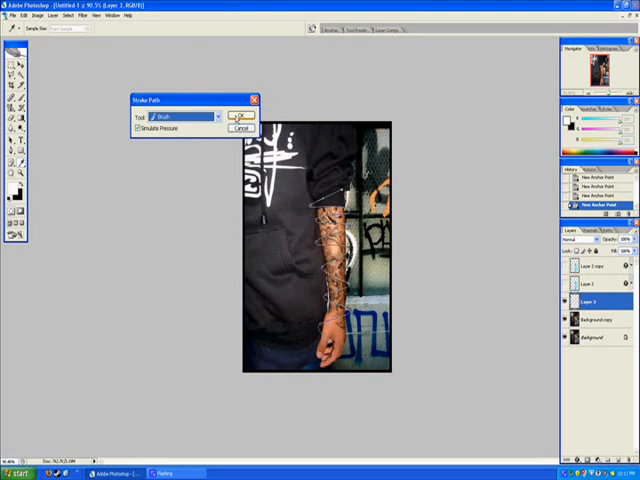
{"action": "left_click", "coordinate": [240, 116]}
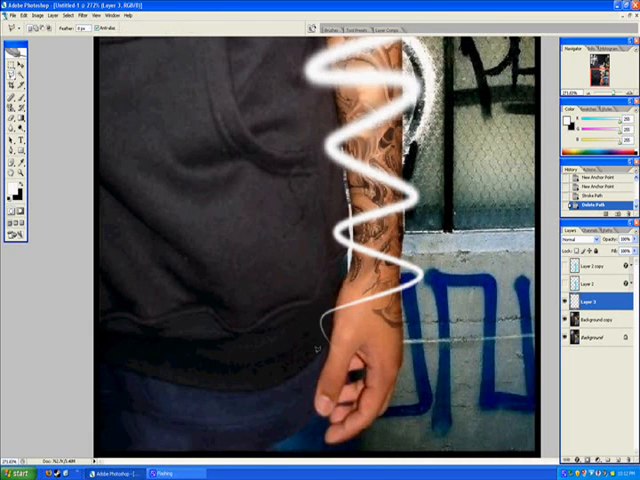
- Clean up the white coil on Layer 1 and bring up the Layer Style dialog for it
{"action": "left_click", "coordinate": [8, 76]}
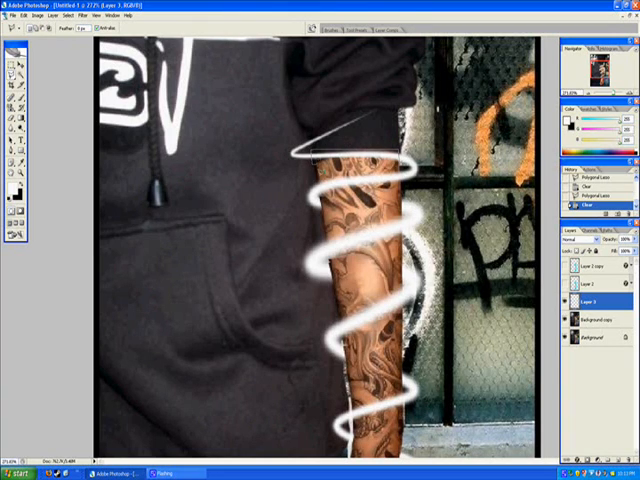
{"action": "left_click", "coordinate": [356, 130]}
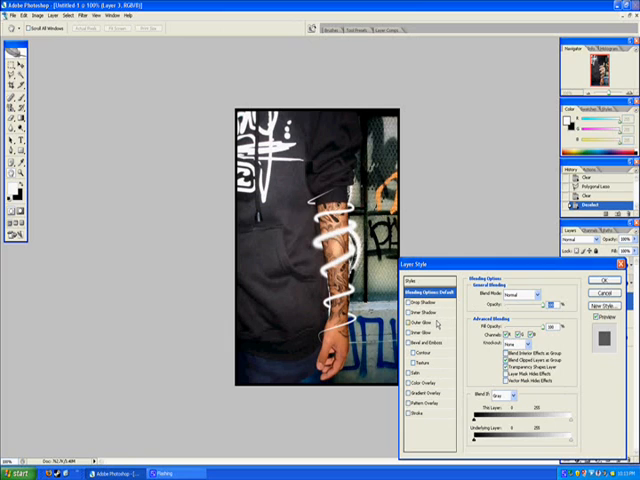
- Apply a light-blue Outer Glow to the coil layer and move to the Inner Glow settings
{"action": "left_click", "coordinate": [416, 322]}
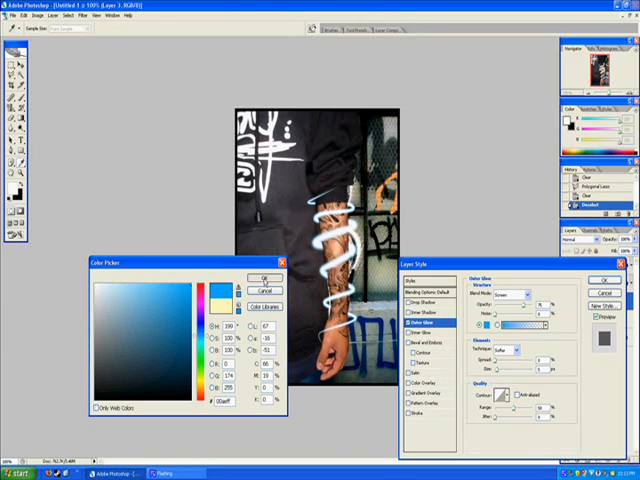
{"action": "left_click", "coordinate": [264, 276]}
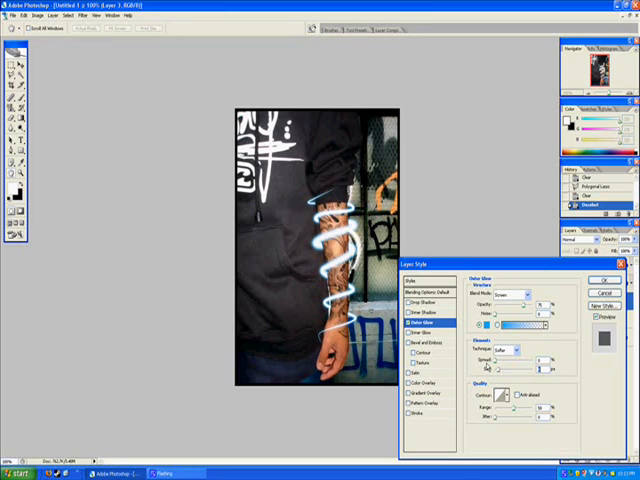
{"action": "left_click", "coordinate": [424, 328]}
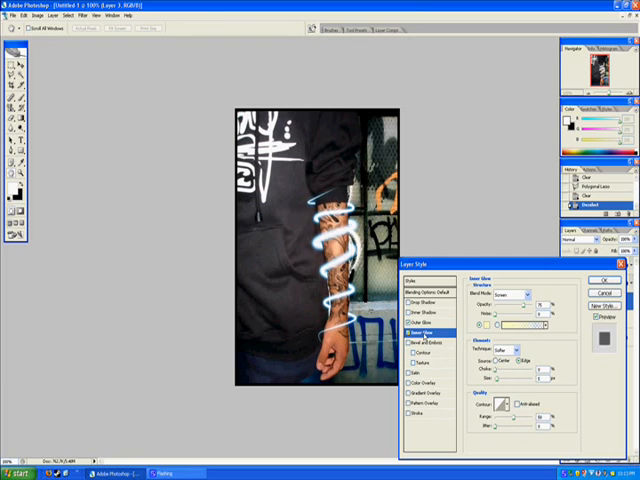
{"action": "left_click", "coordinate": [536, 316]}
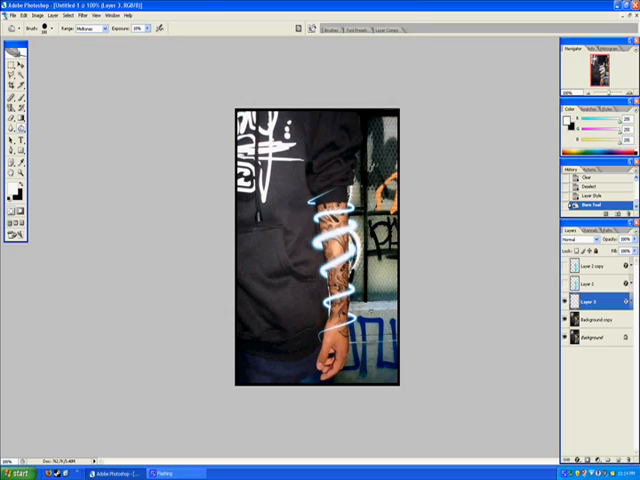
{"action": "mouse_move", "coordinate": [228, 300]}
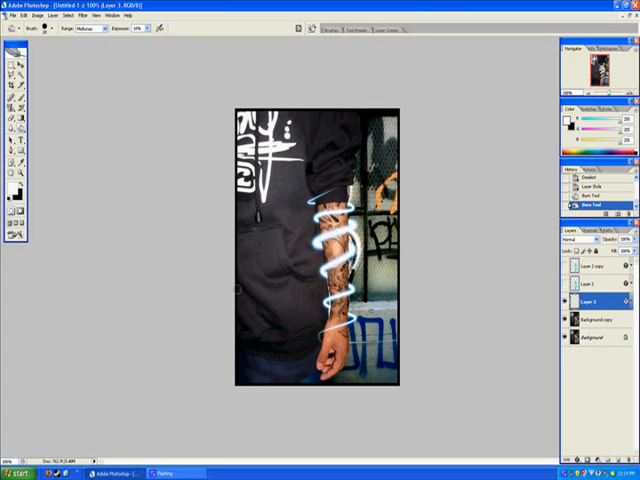
{"action": "mouse_move", "coordinate": [268, 304]}
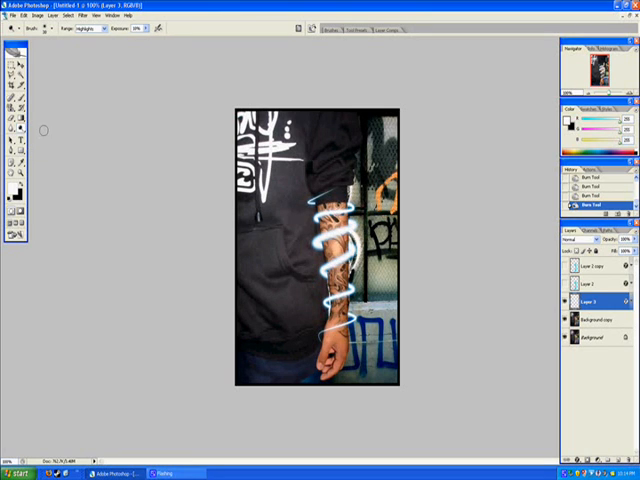
- Choose the tonal Range the Burn tool darkens along the photo edges
{"action": "left_click", "coordinate": [88, 28]}
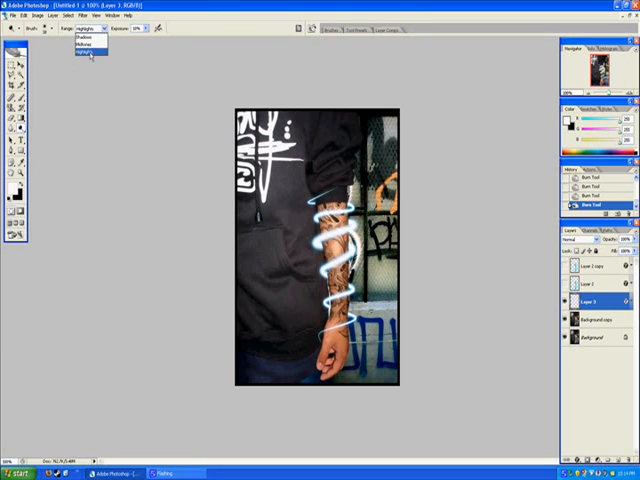